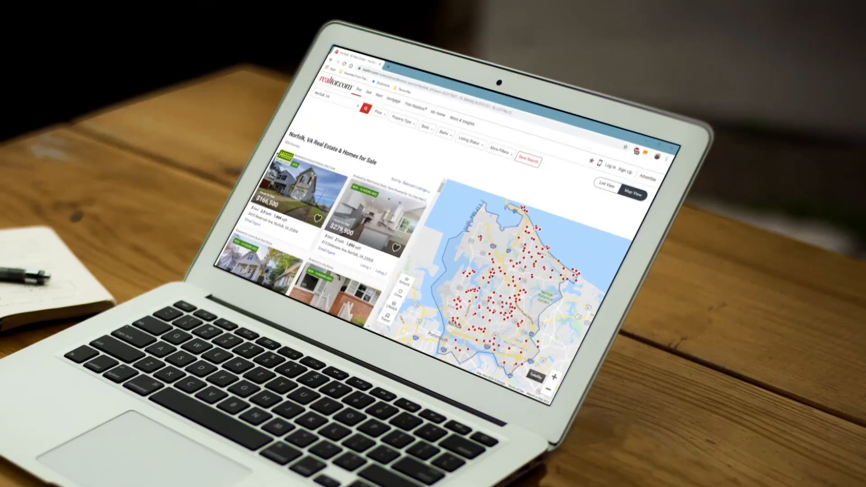
- Filter the Norfolk, VA search to the House property type and apply it
{"action": "left_click", "coordinate": [400, 122]}
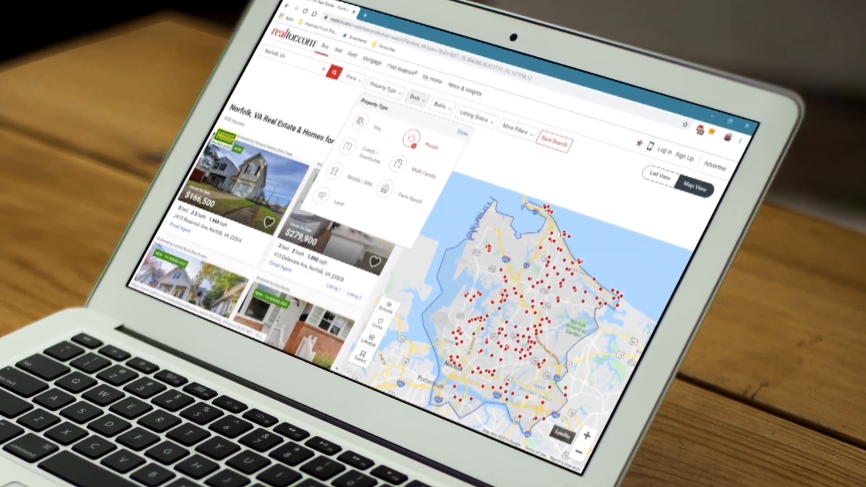
{"action": "left_click", "coordinate": [441, 134]}
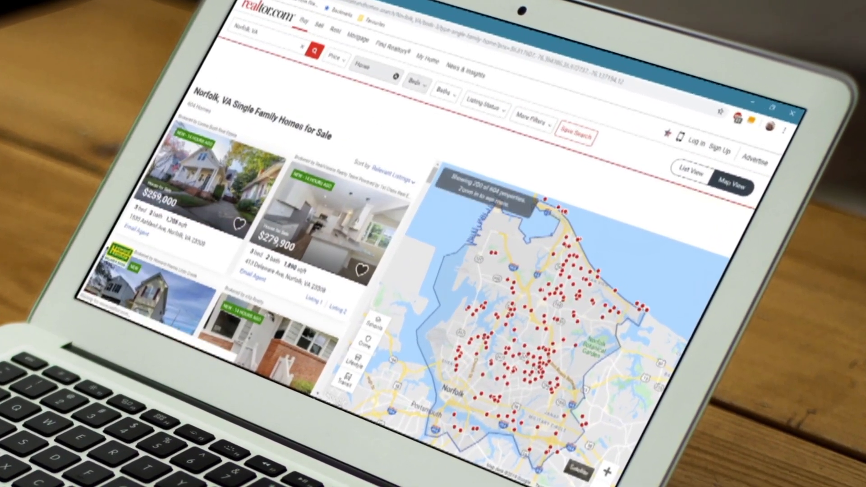